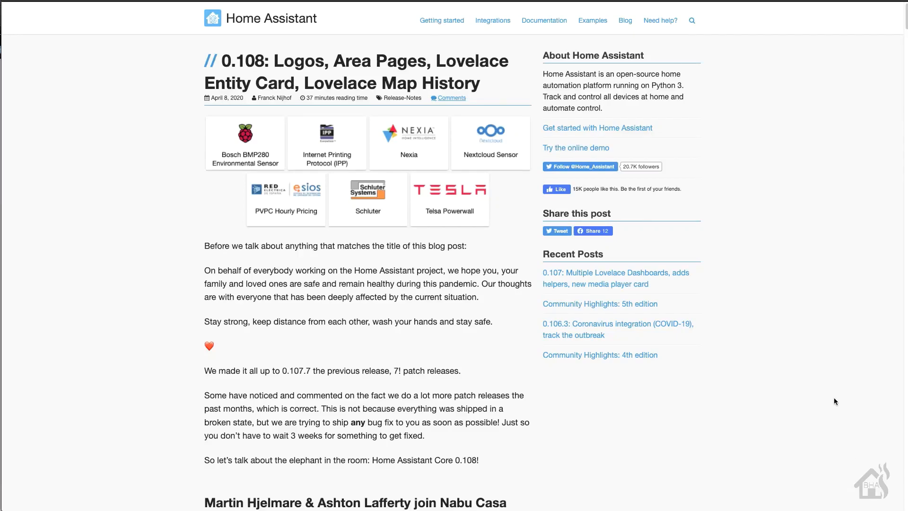
Scroll through the Home Assistant Cloud feature sections on the Nabu Casa page and return upward
scroll(down, 3)
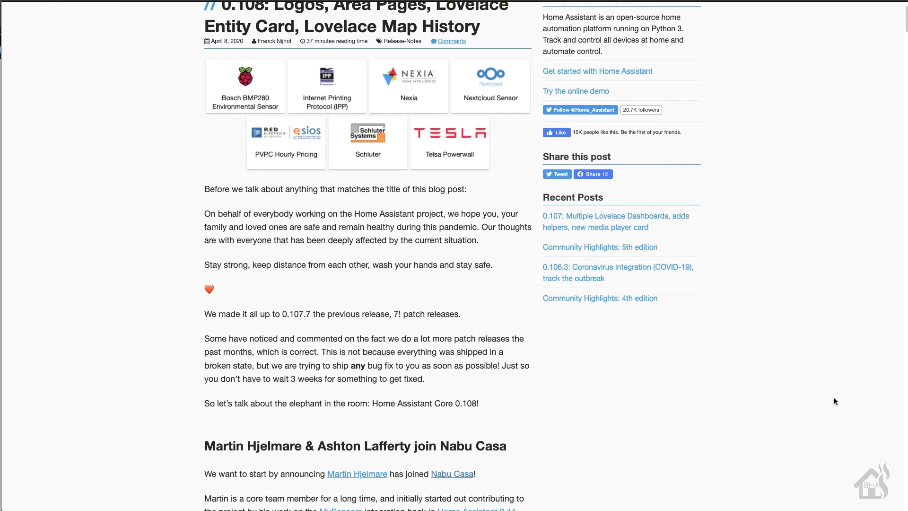
scroll(down, 3)
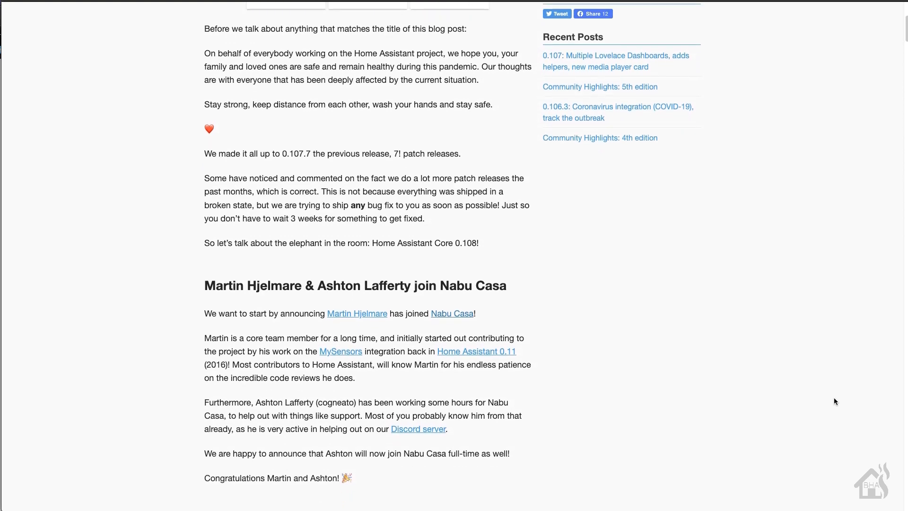
scroll(down, 3)
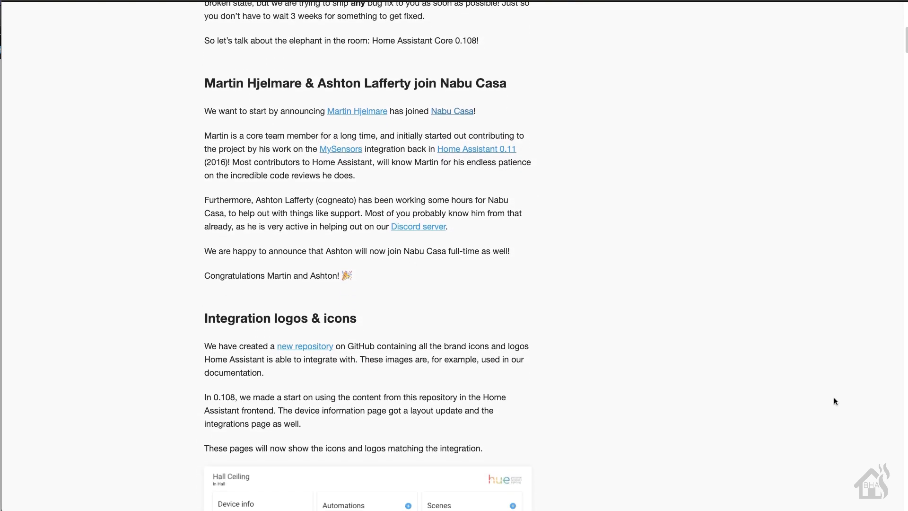
scroll(down, 3)
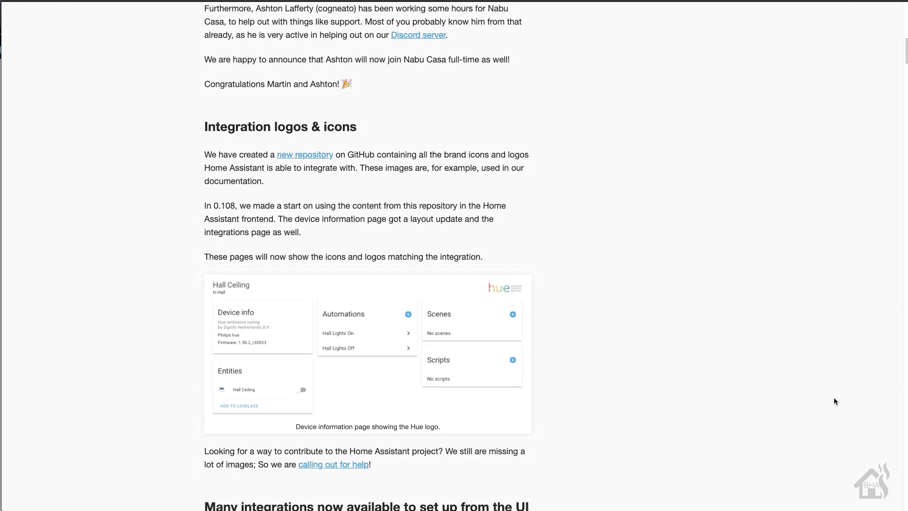
scroll(down, 3)
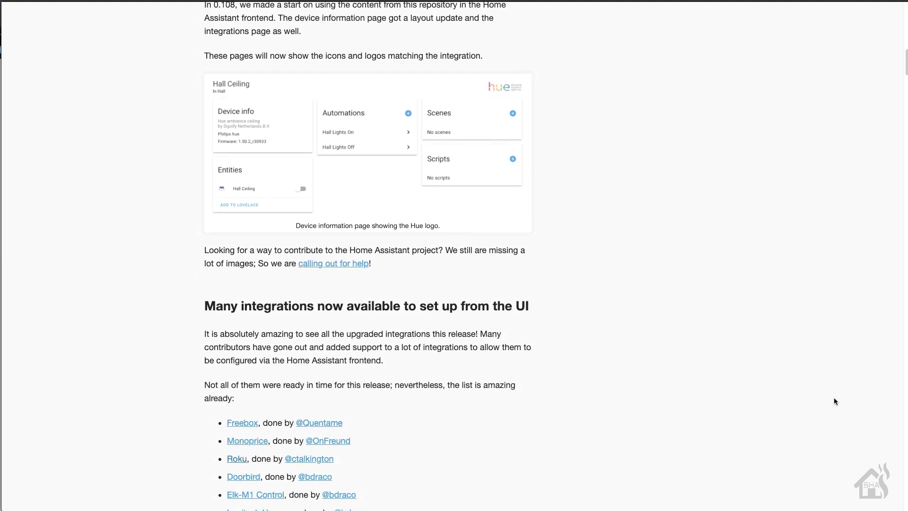
scroll(down, 3)
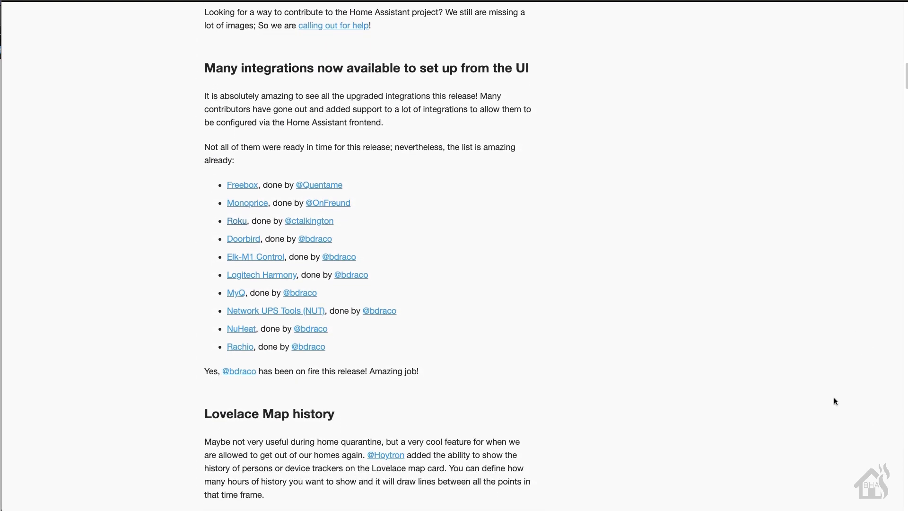
scroll(down, 3)
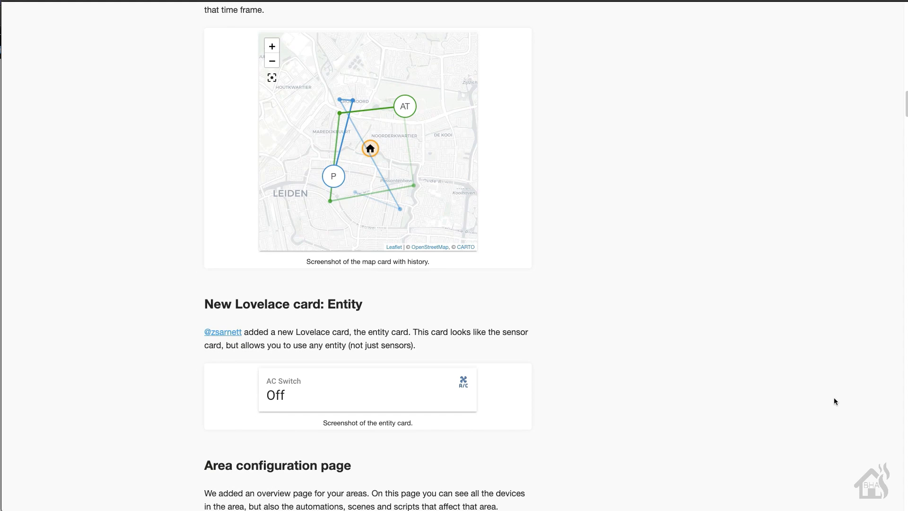
scroll(down, 3)
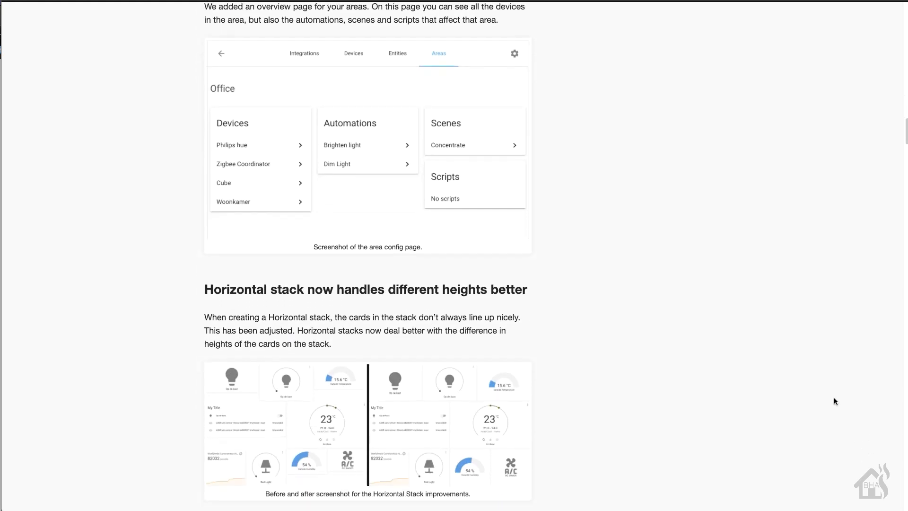
scroll(down, 3)
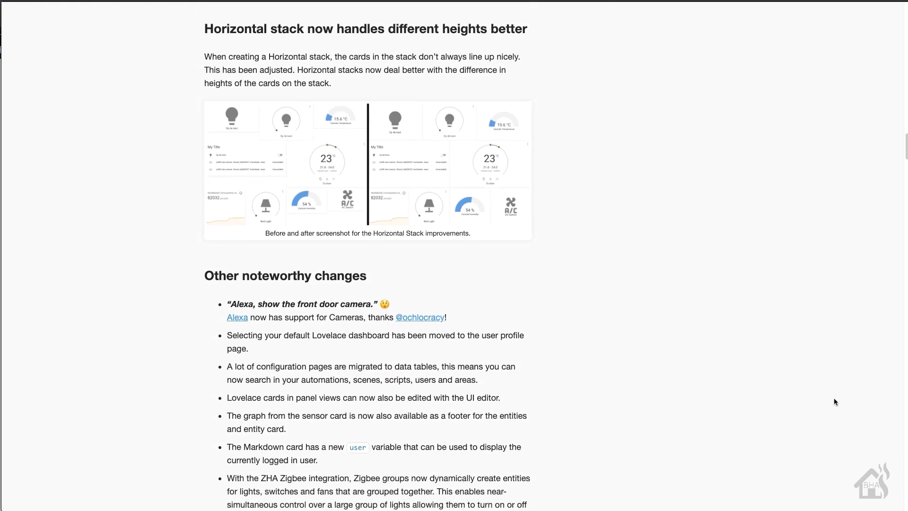
scroll(down, 3)
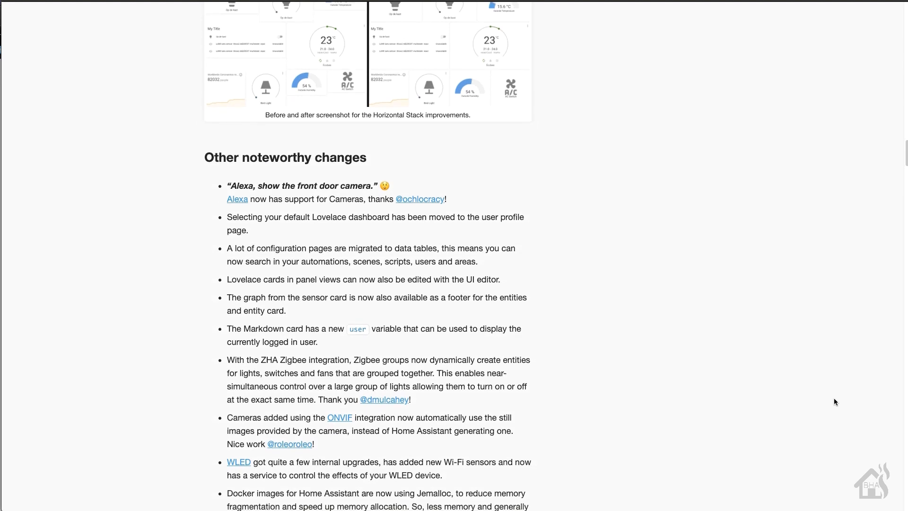
scroll(down, 3)
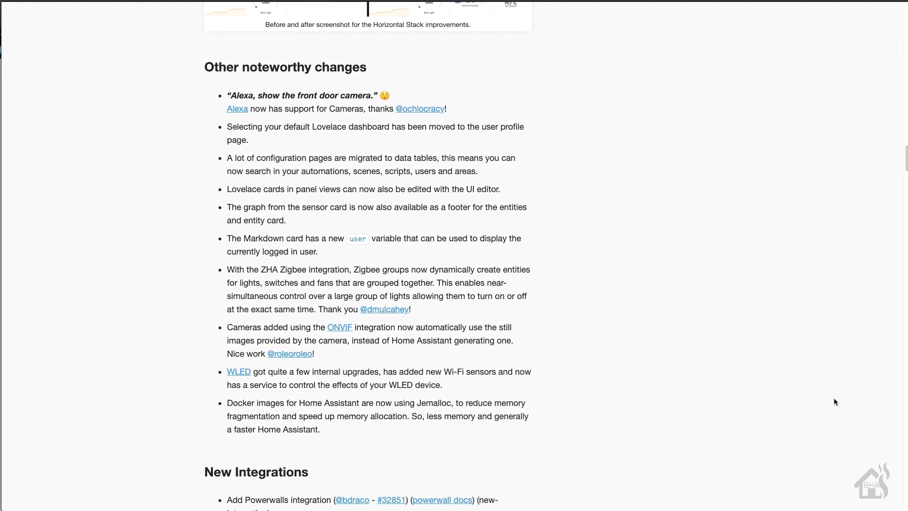
scroll(down, 3)
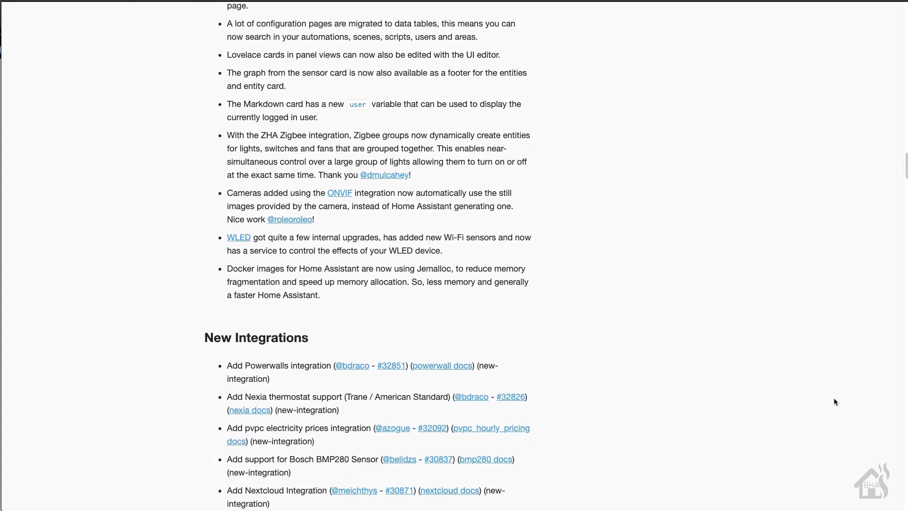
scroll(down, 3)
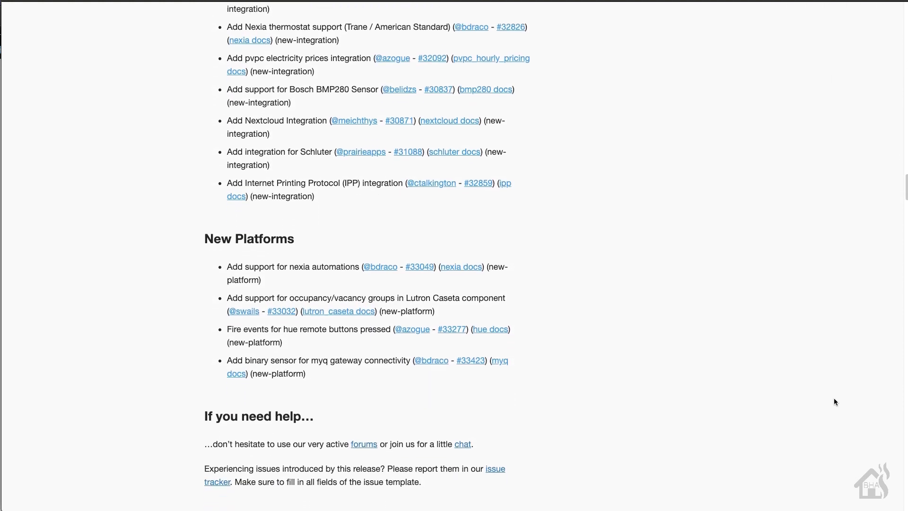
scroll(down, 3)
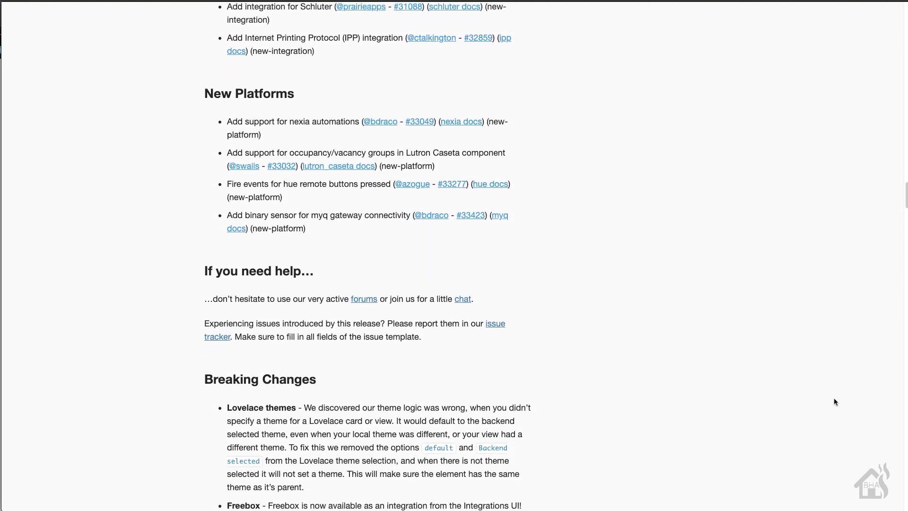
scroll(down, 3)
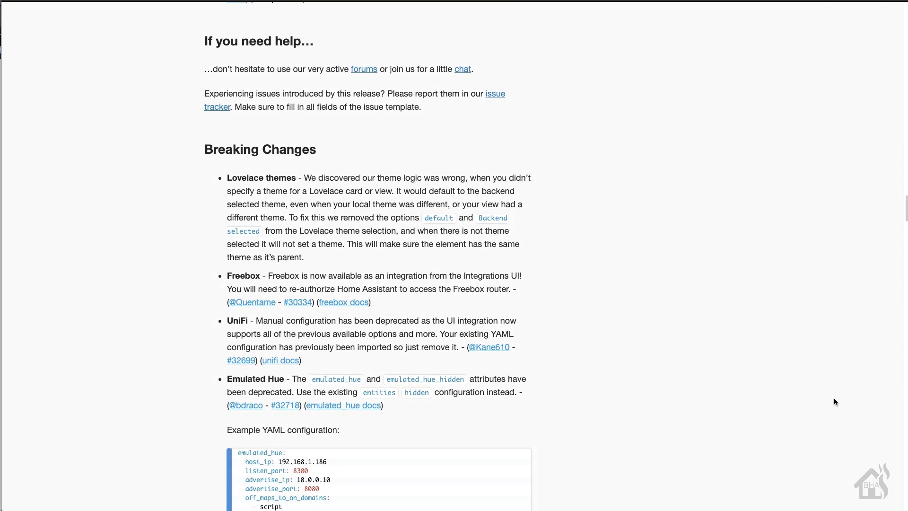
scroll(down, 3)
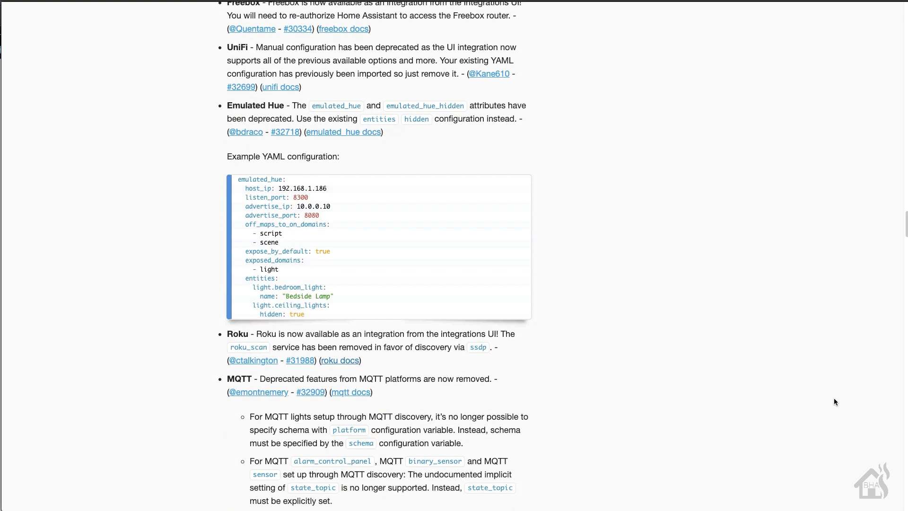
scroll(down, 3)
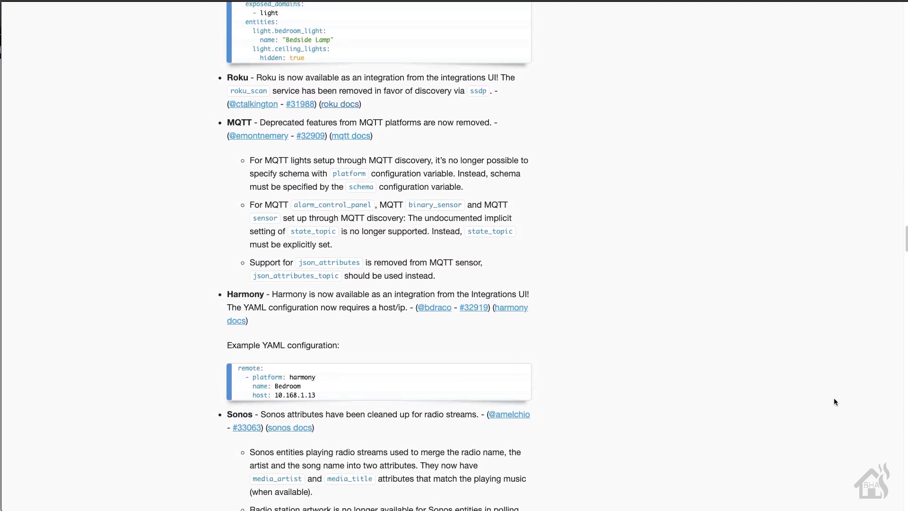
scroll(down, 3)
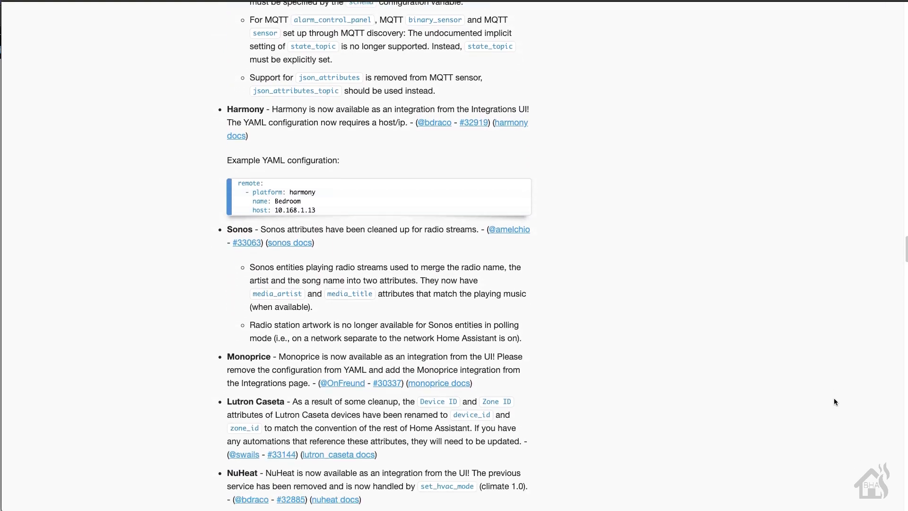
scroll(down, 3)
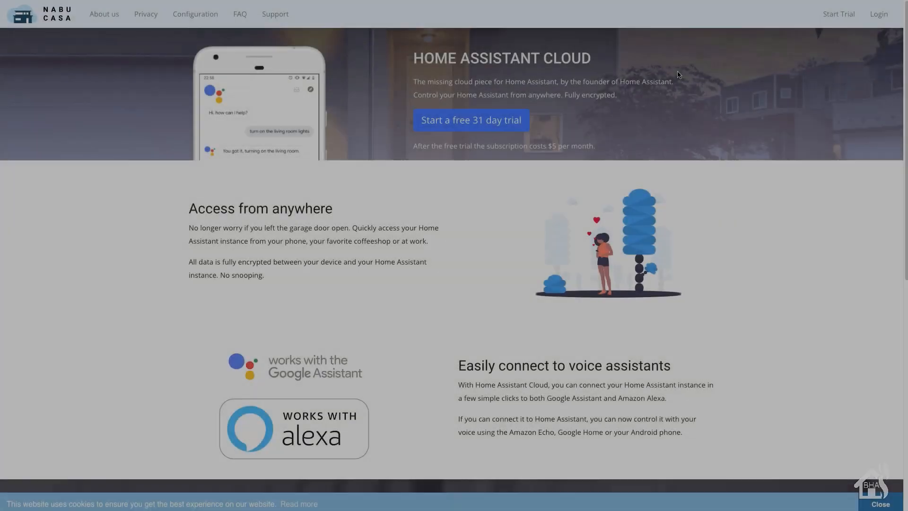
scroll(down, 3)
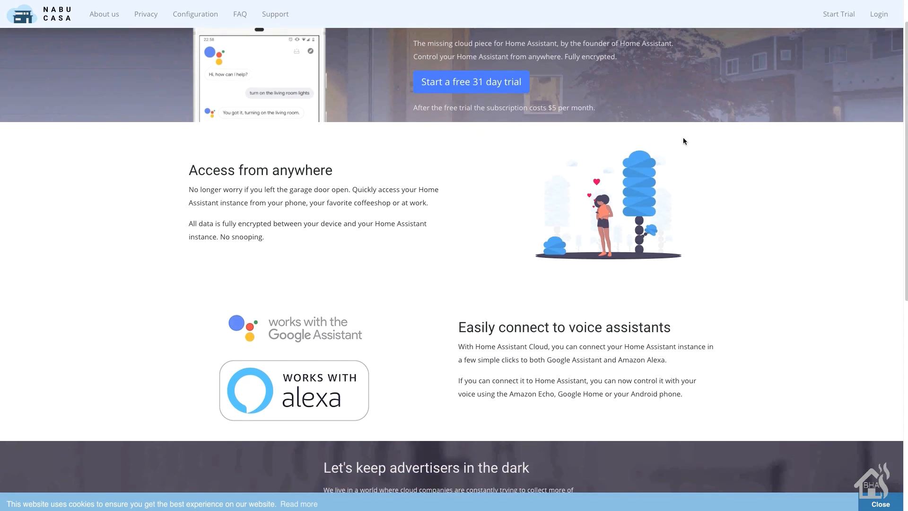
scroll(down, 3)
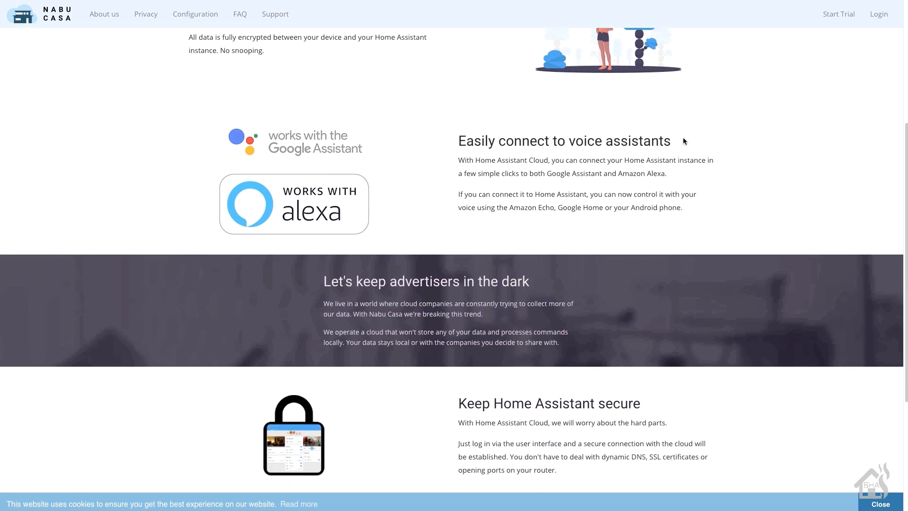
scroll(down, 3)
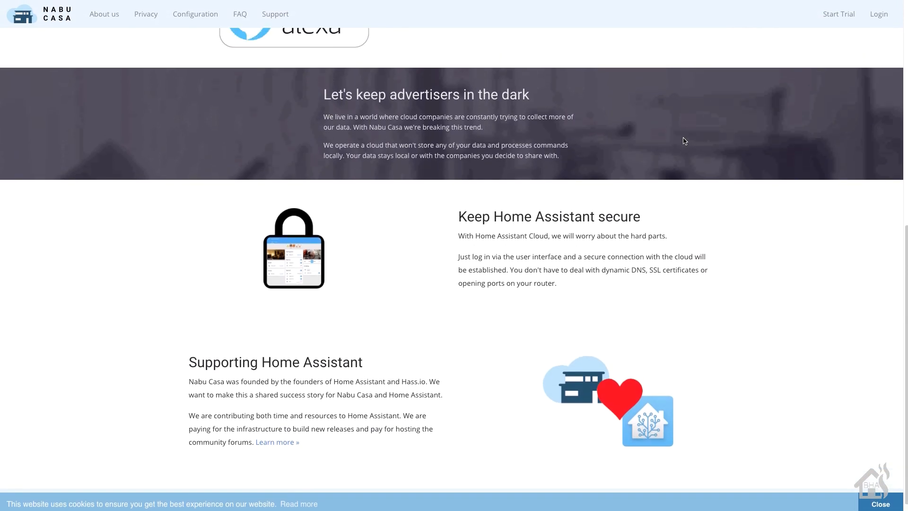
scroll(up, 3)
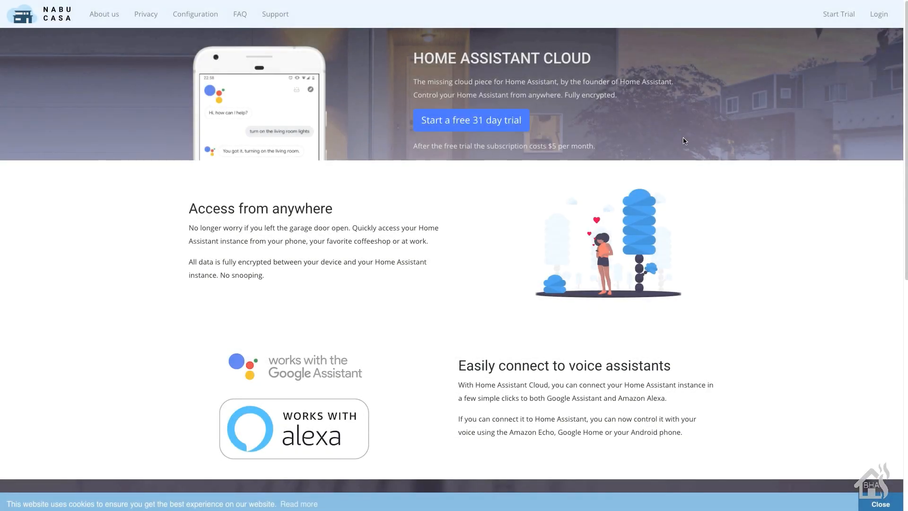
scroll(down, 3)
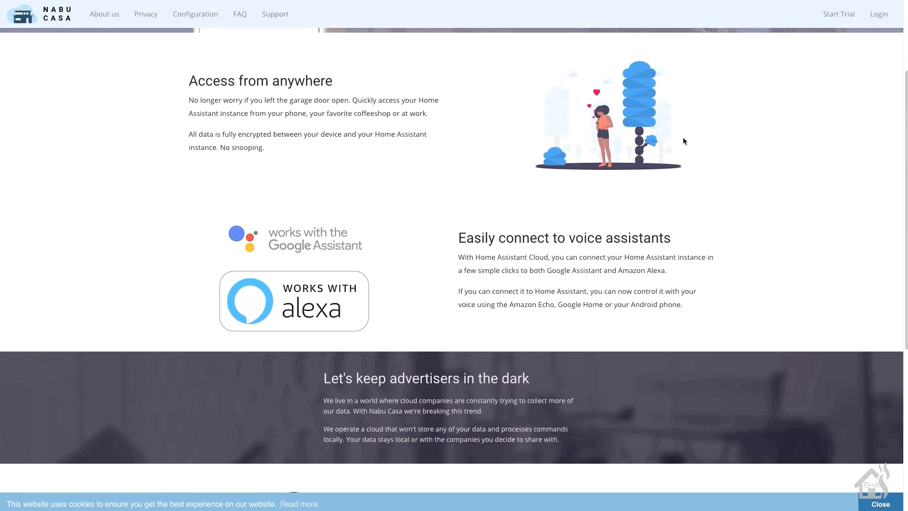
scroll(down, 3)
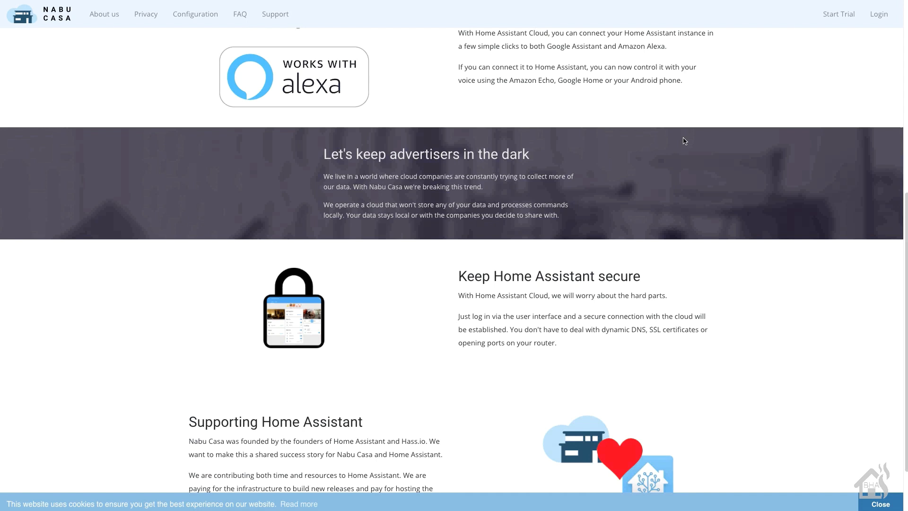
scroll(down, 3)
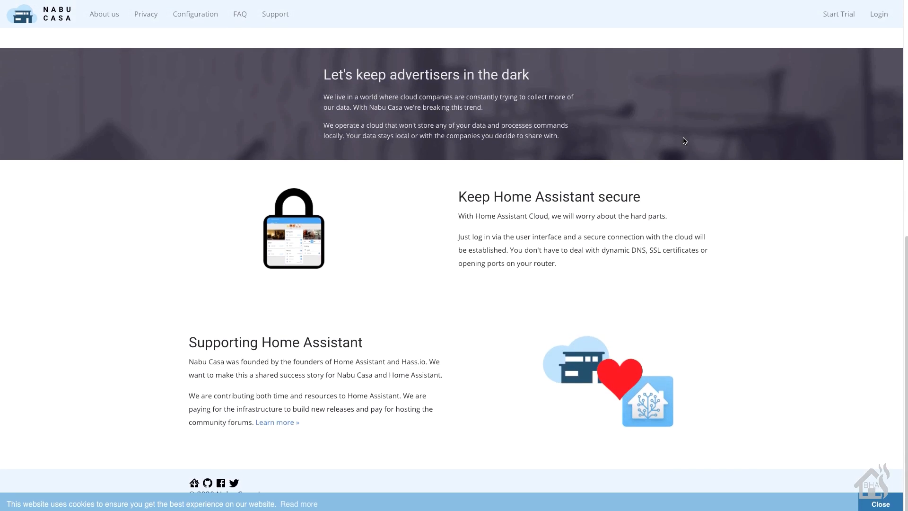
scroll(up, 3)
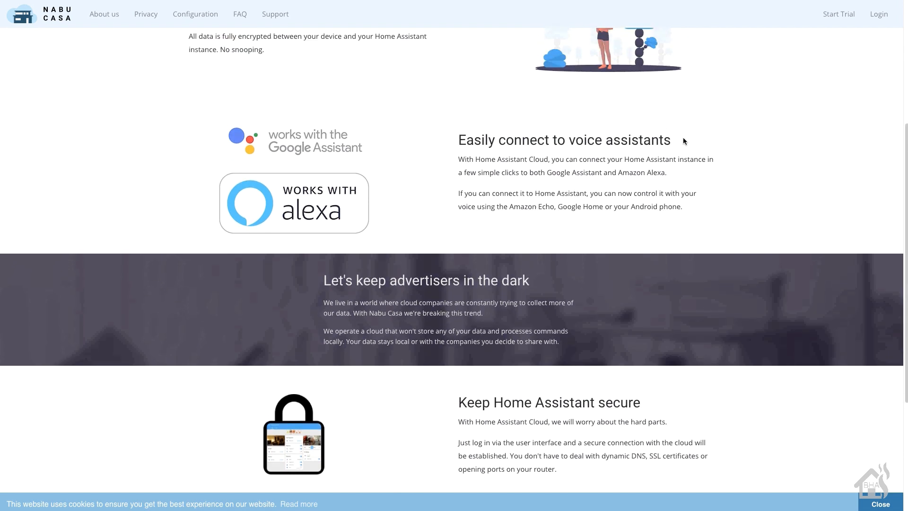
scroll(up, 3)
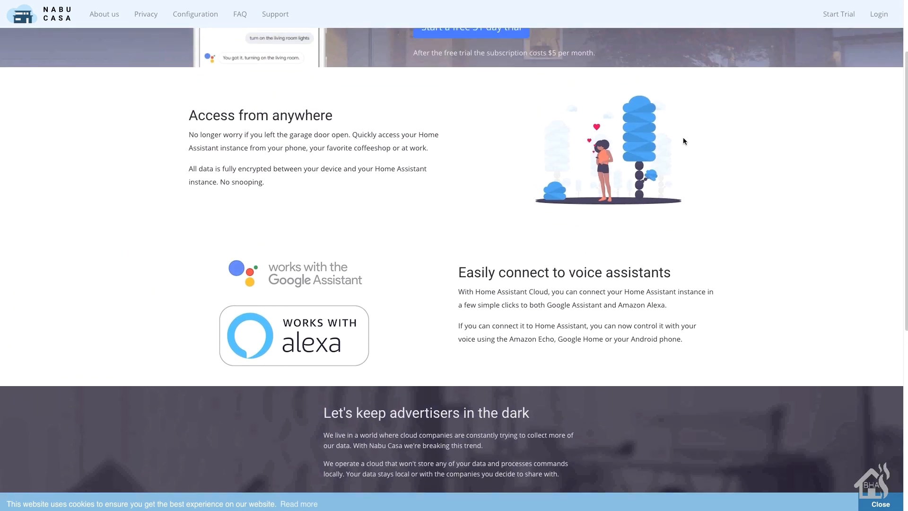
scroll(up, 3)
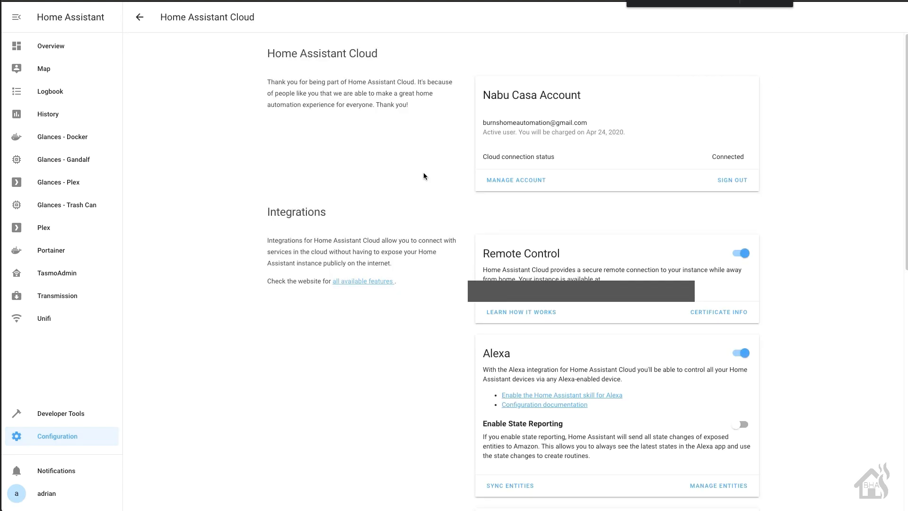
mouse_move(824, 250)
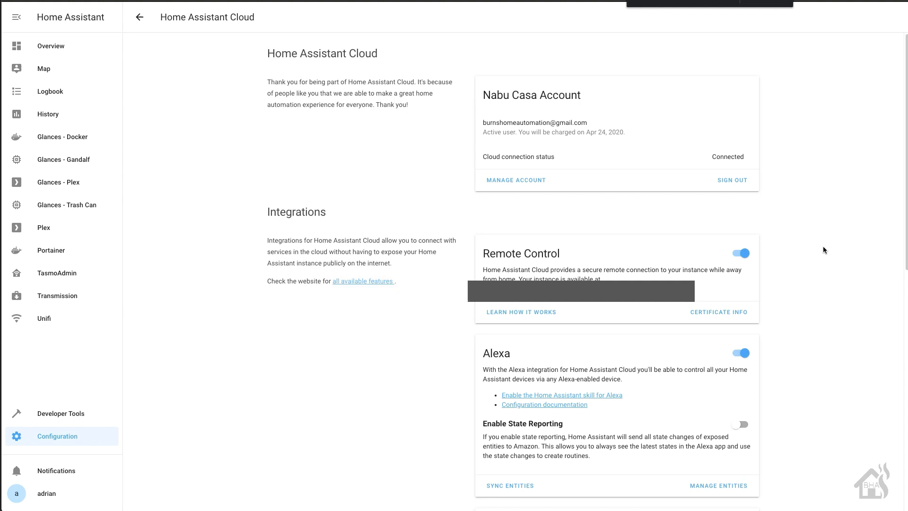
mouse_move(832, 370)
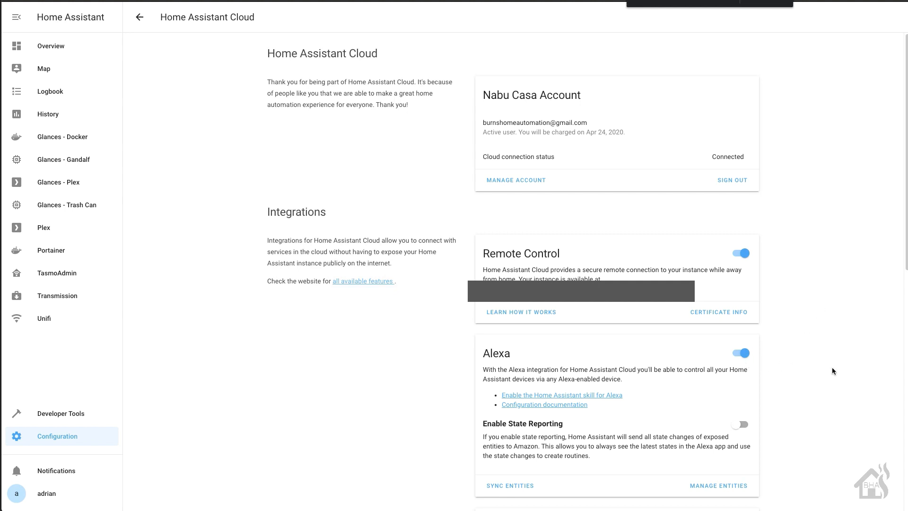
mouse_move(842, 373)
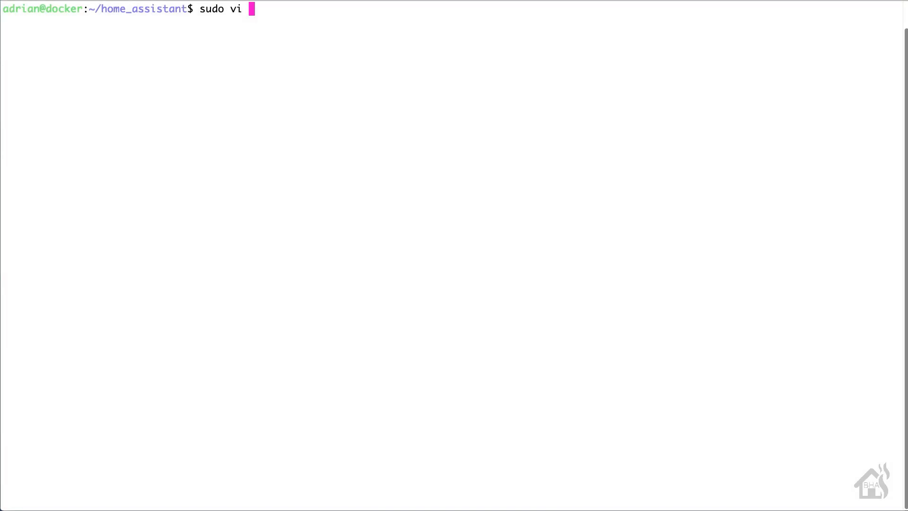
Edit cloud.yaml in vi with the five cameras under include_entities and entity_config, then write and quit with :wq!
text(cloud.yaml)
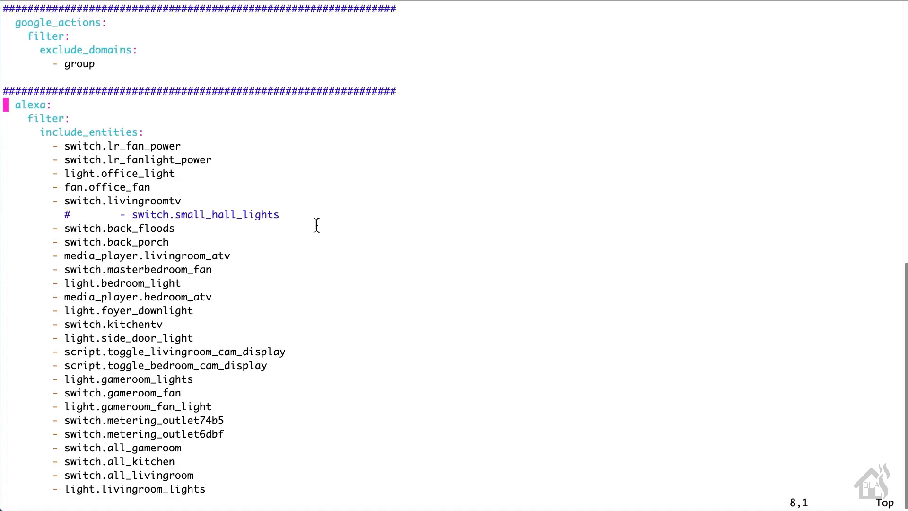
scroll(down, 3)
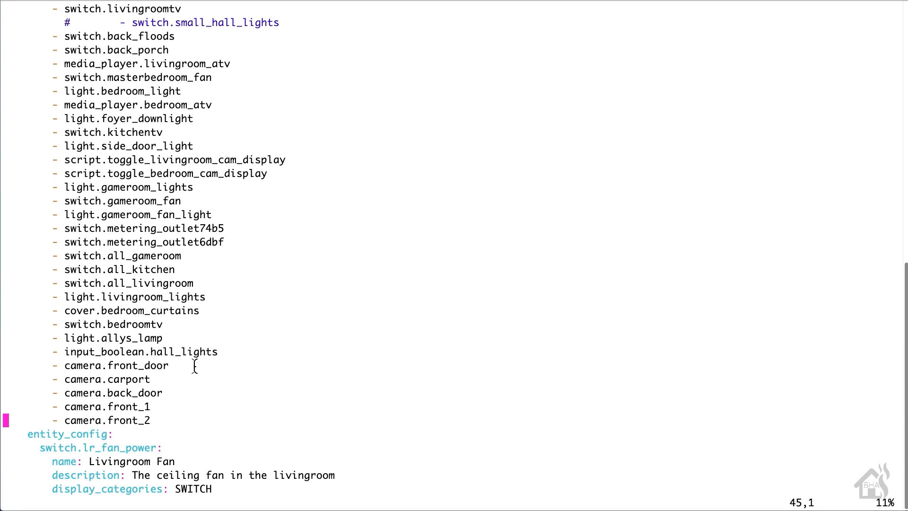
scroll(down, 3)
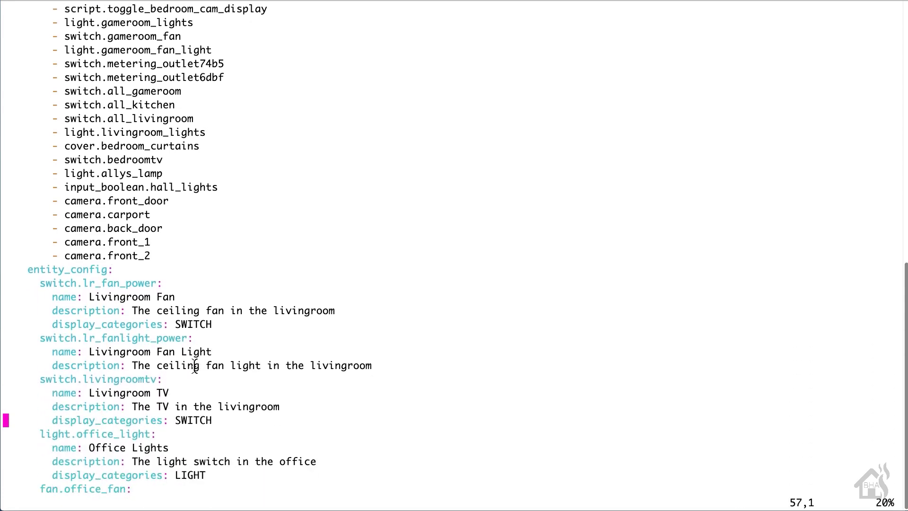
scroll(down, 3)
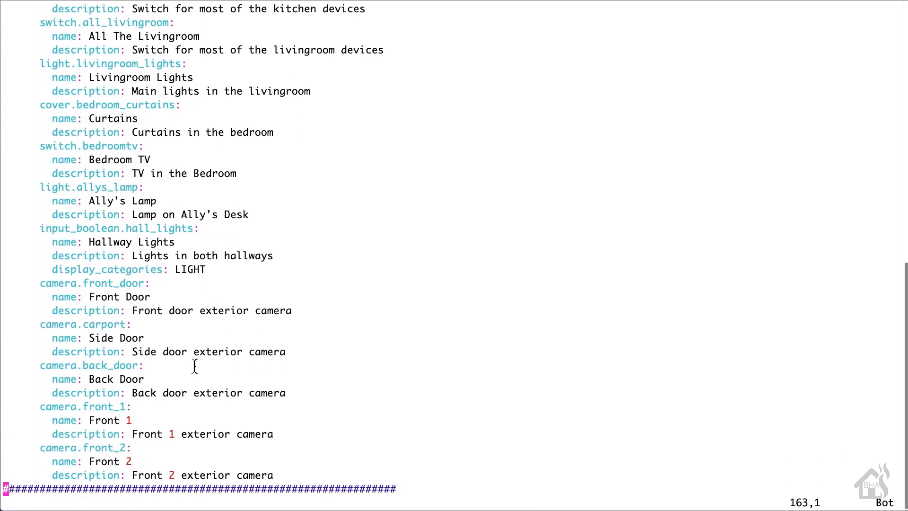
mouse_move(96, 407)
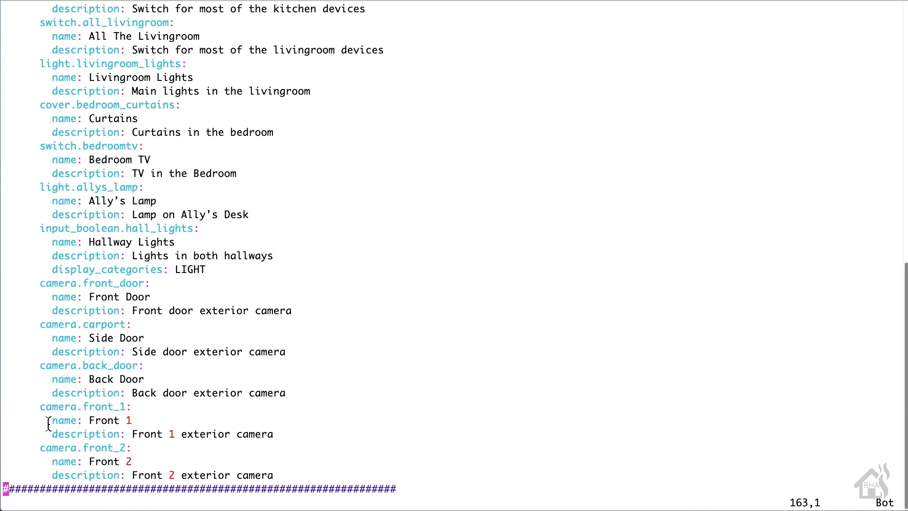
mouse_move(76, 433)
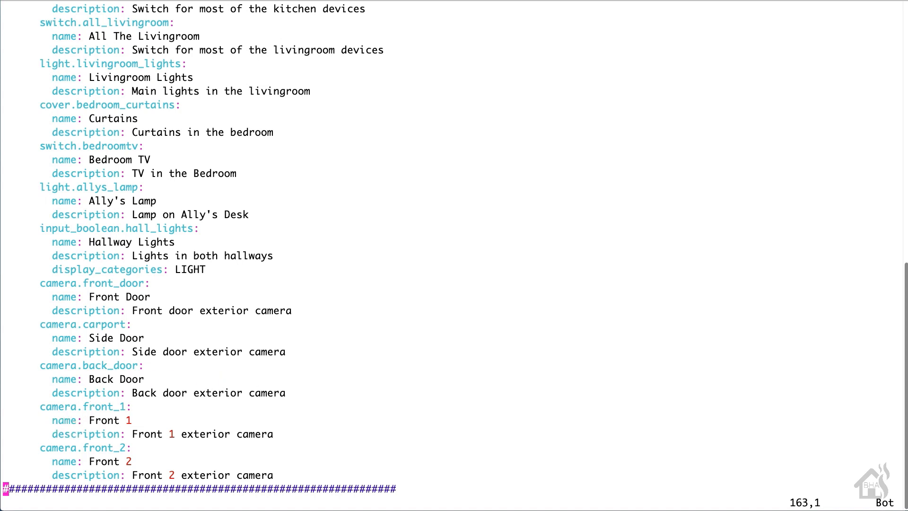
text(:wq!)
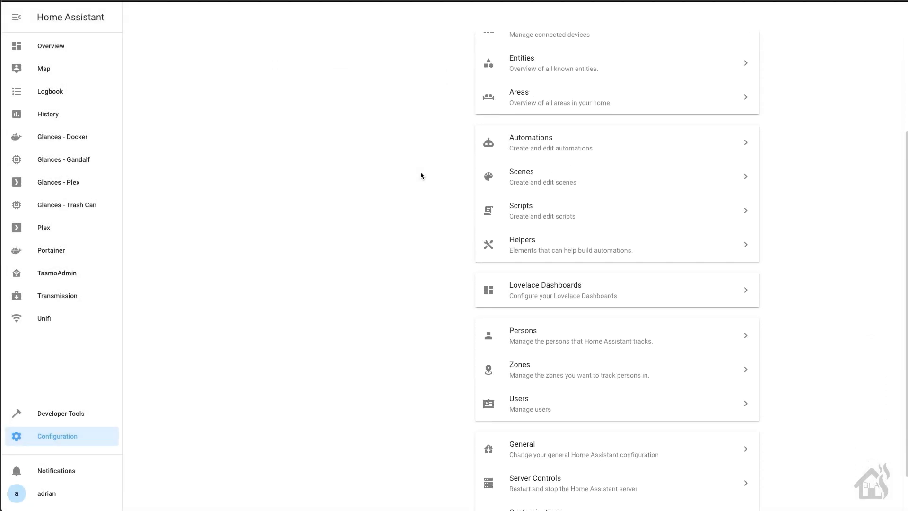
In Server Controls, check the configuration as valid, then restart Home Assistant and confirm
click(534, 479)
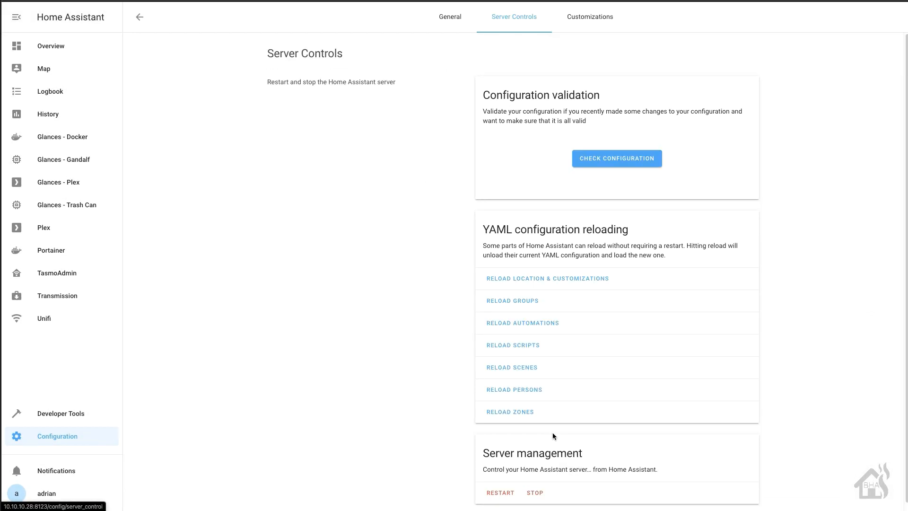
click(616, 157)
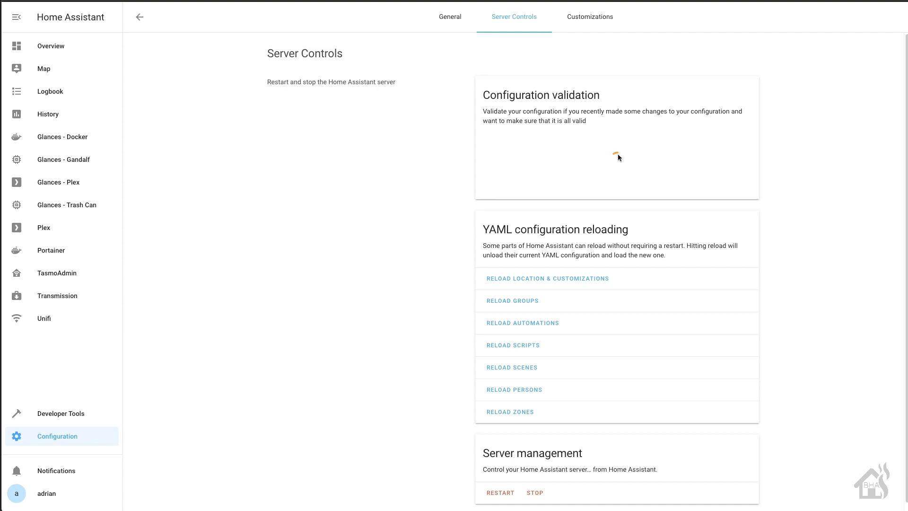
click(617, 165)
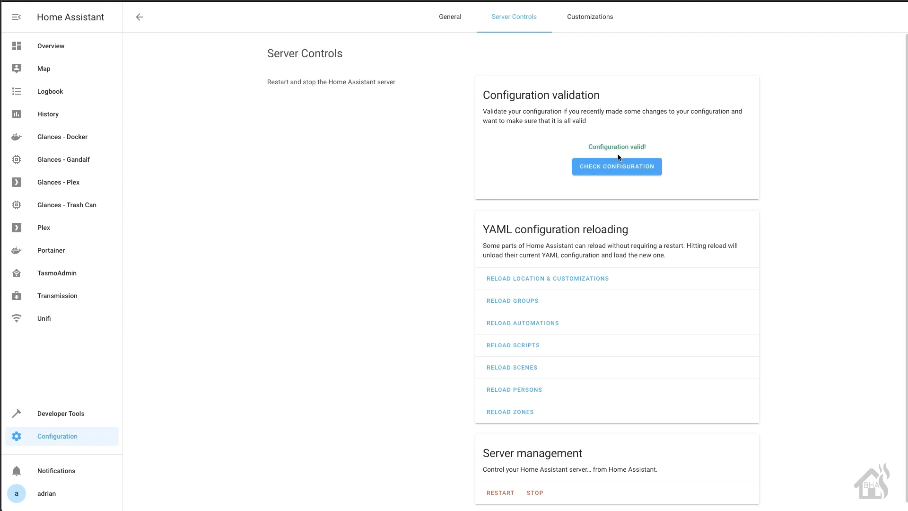
mouse_move(388, 487)
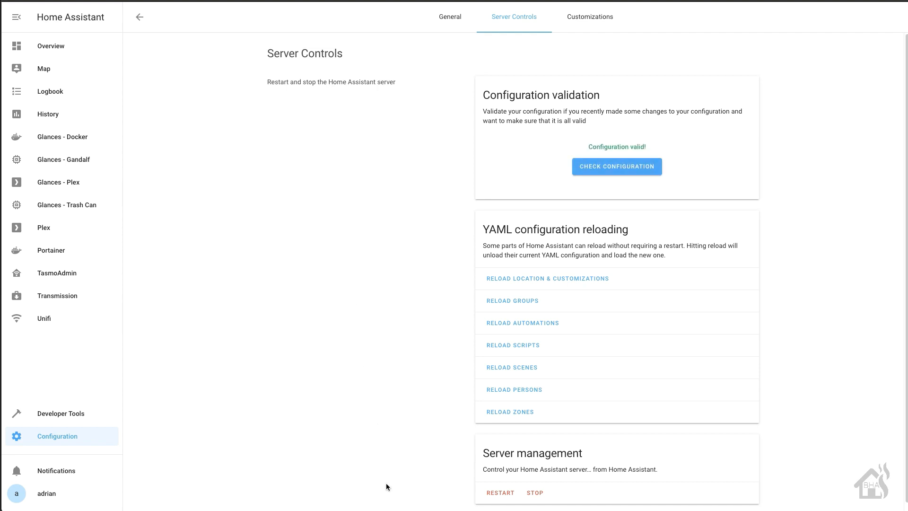
click(501, 492)
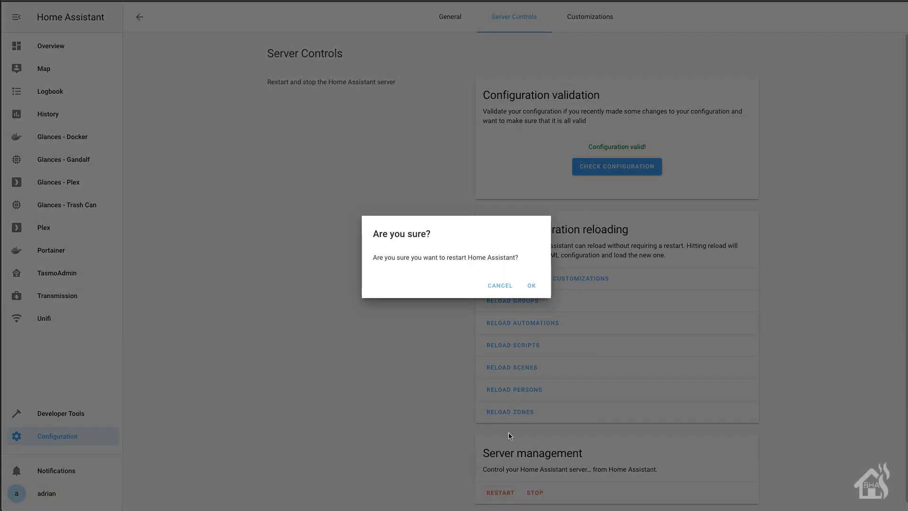
click(532, 285)
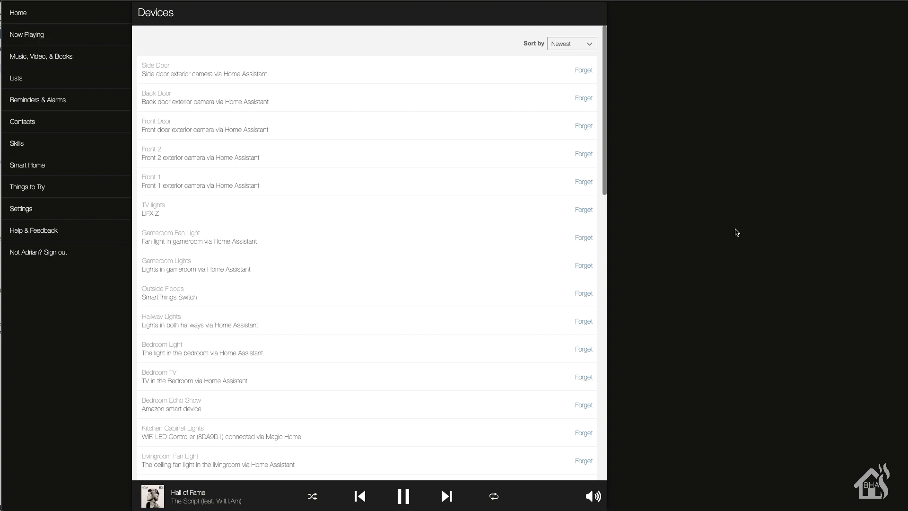
Scroll the Alexa devices list to its end, finding the five Home Assistant cameras among 41 devices
scroll(down, 3)
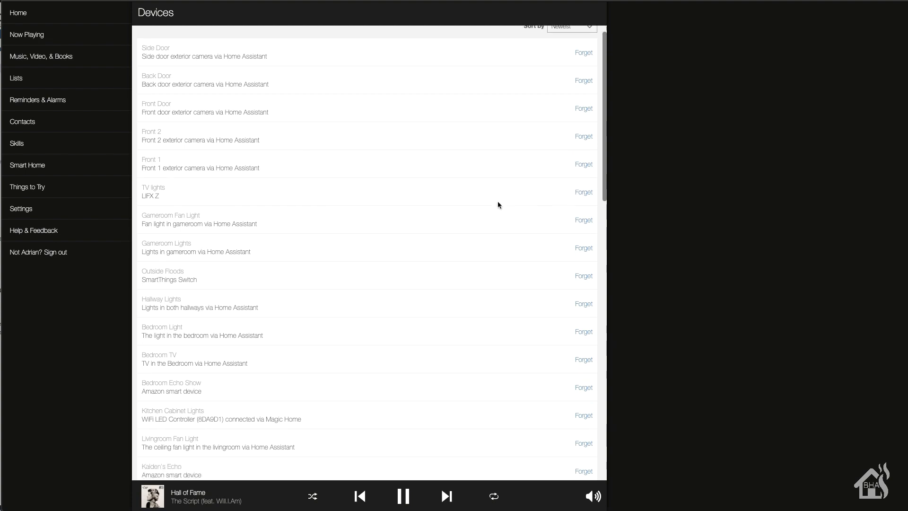
scroll(down, 3)
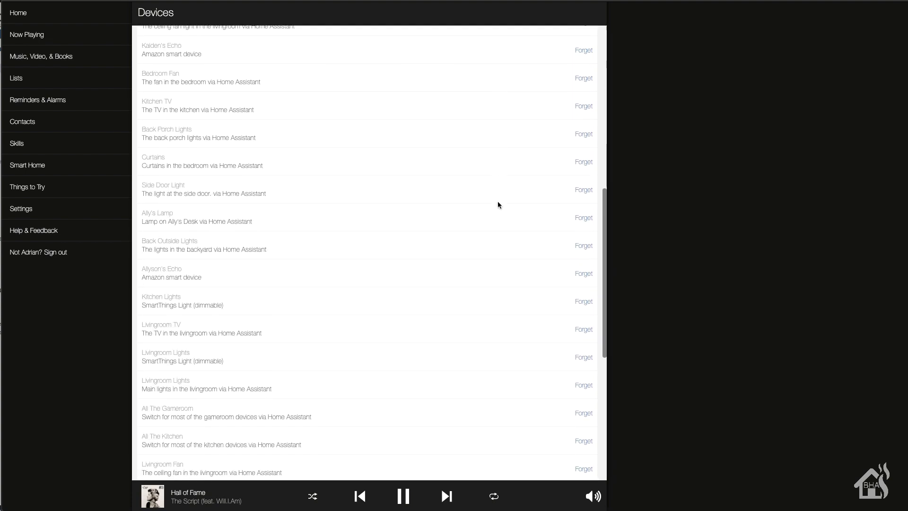
scroll(down, 3)
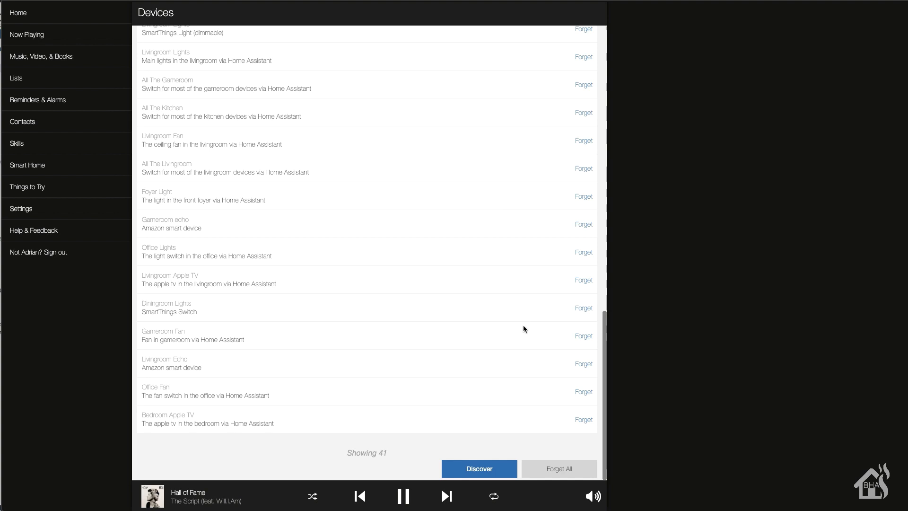
mouse_move(518, 458)
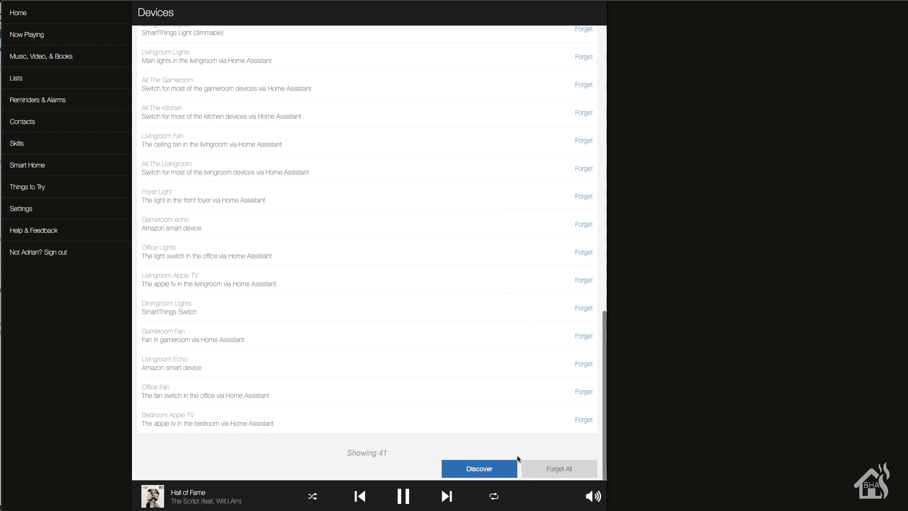